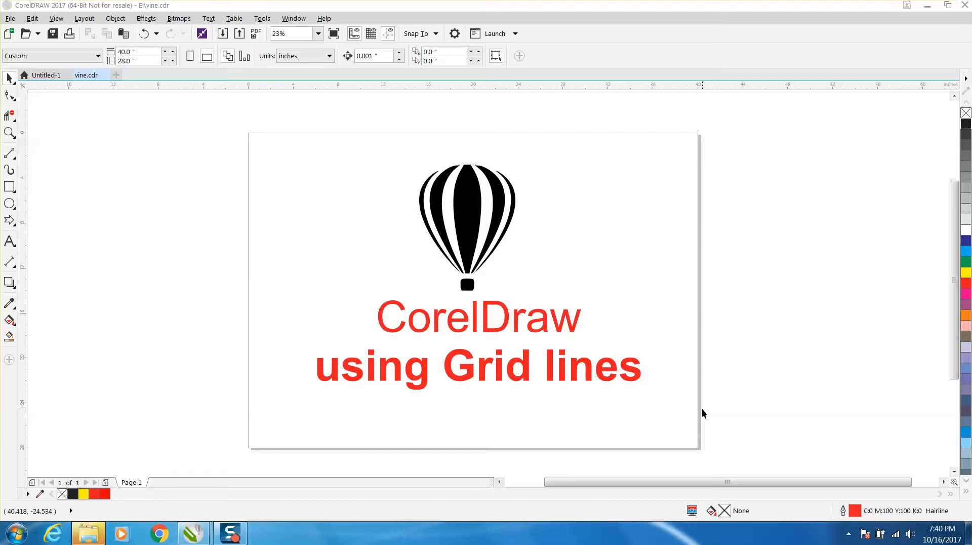
mouse_move(351, 356)
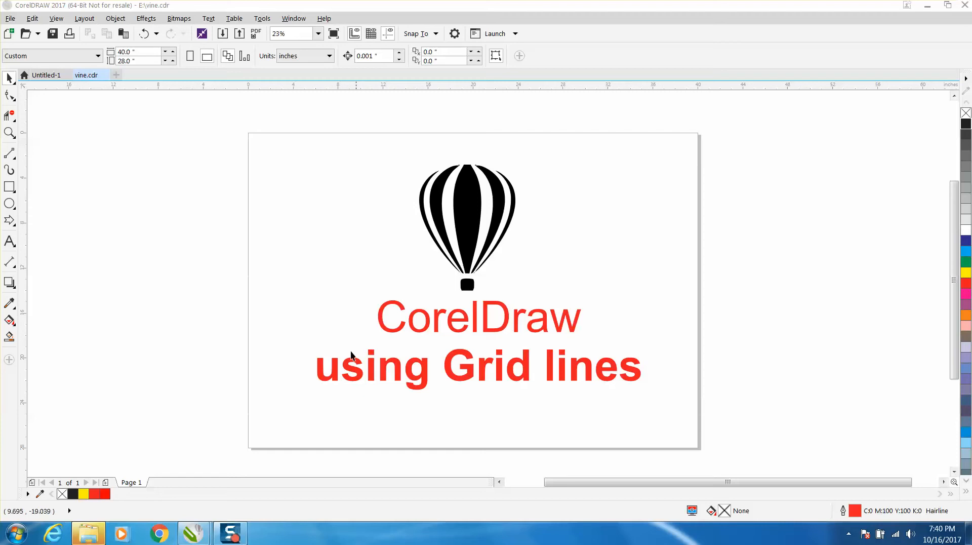
mouse_move(520, 378)
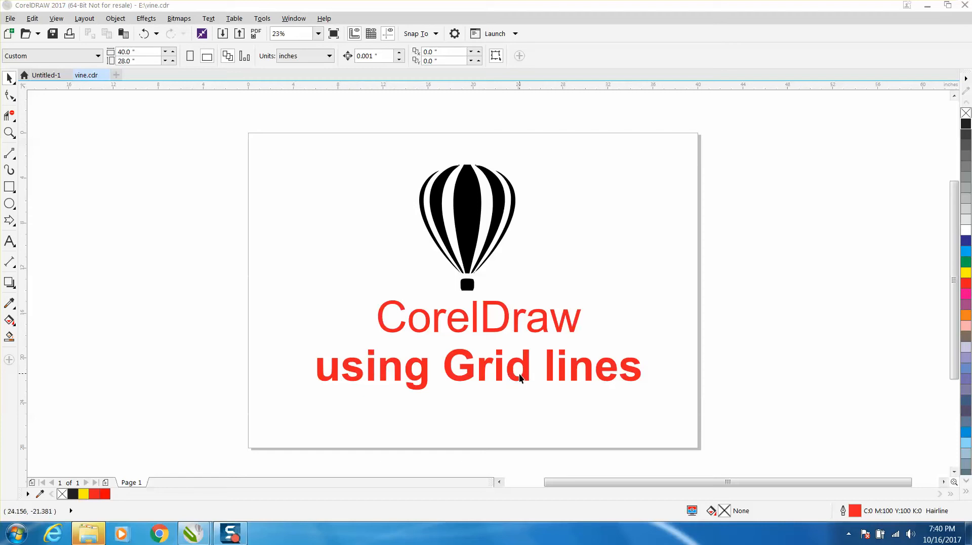
mouse_move(510, 291)
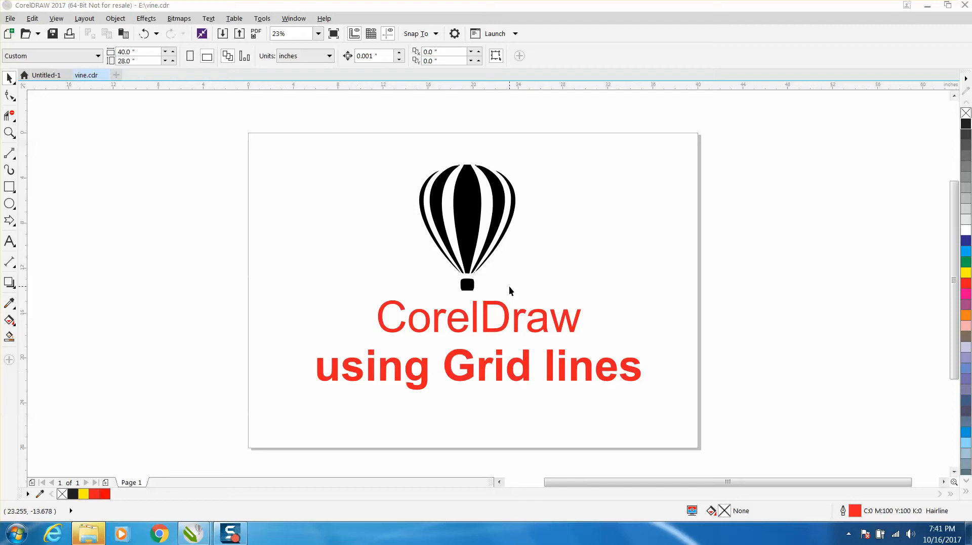
mouse_move(328, 148)
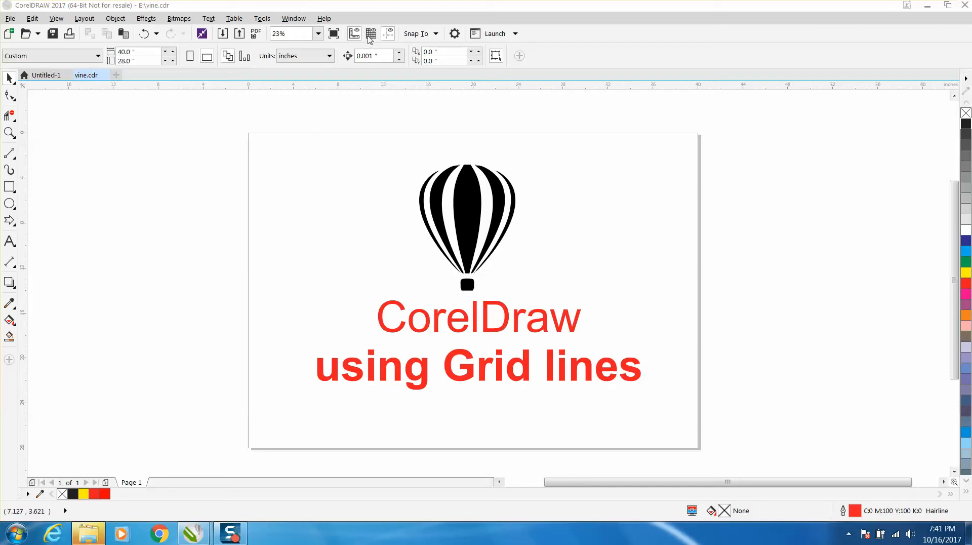
- Toggle the document grid on, off, then on again from the standard toolbar
click(370, 34)
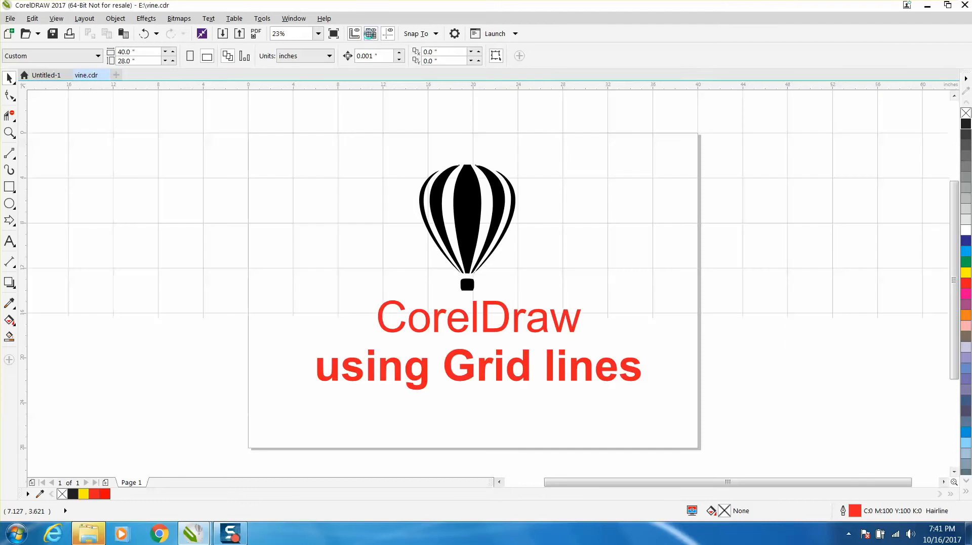
click(371, 33)
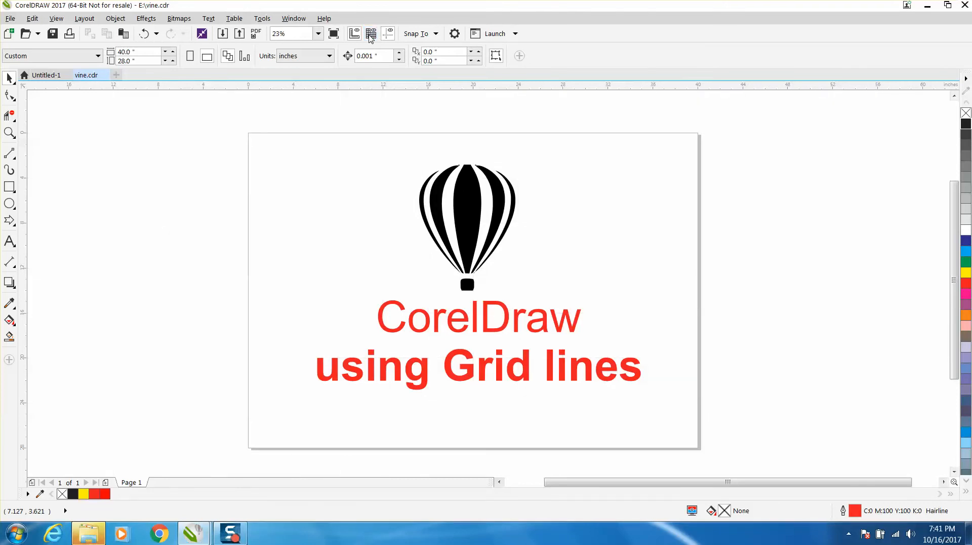
mouse_move(115, 18)
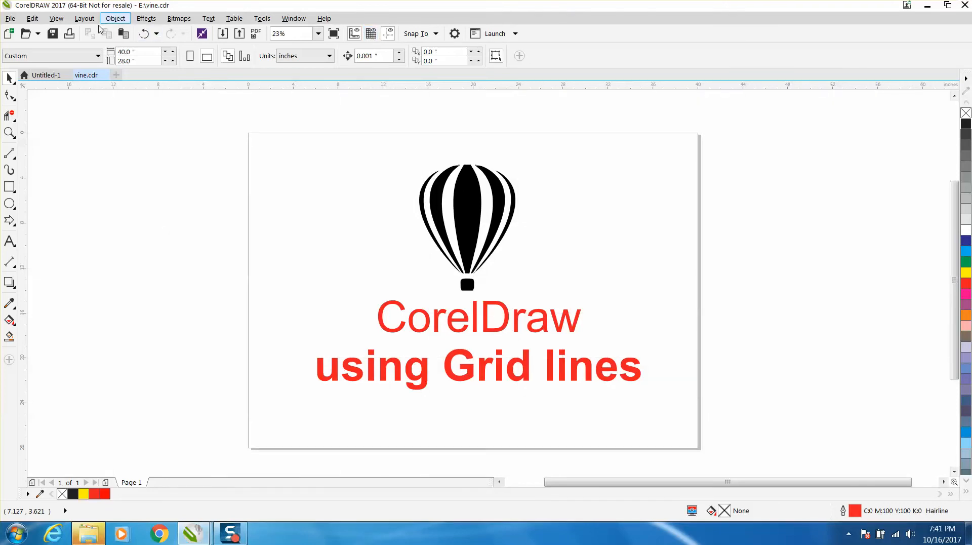
mouse_move(105, 27)
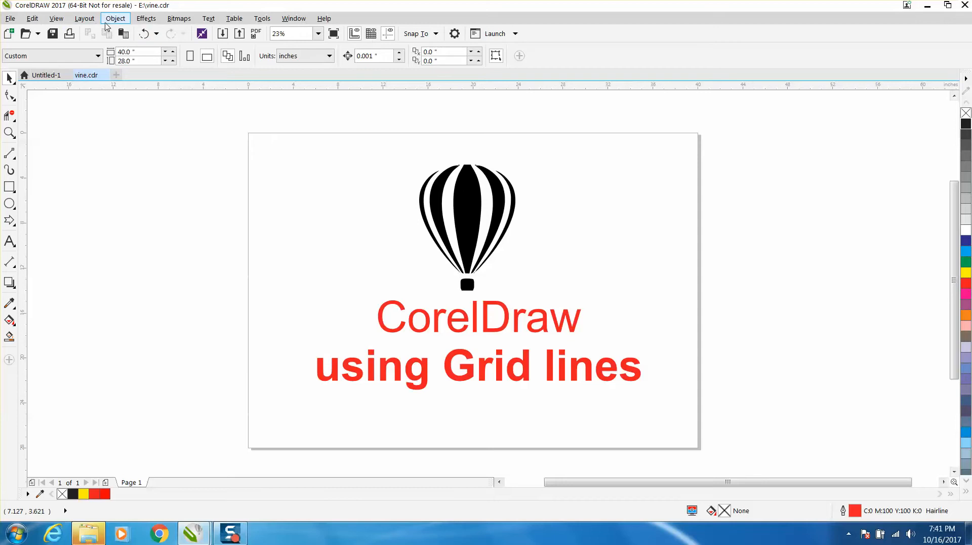
mouse_move(222, 34)
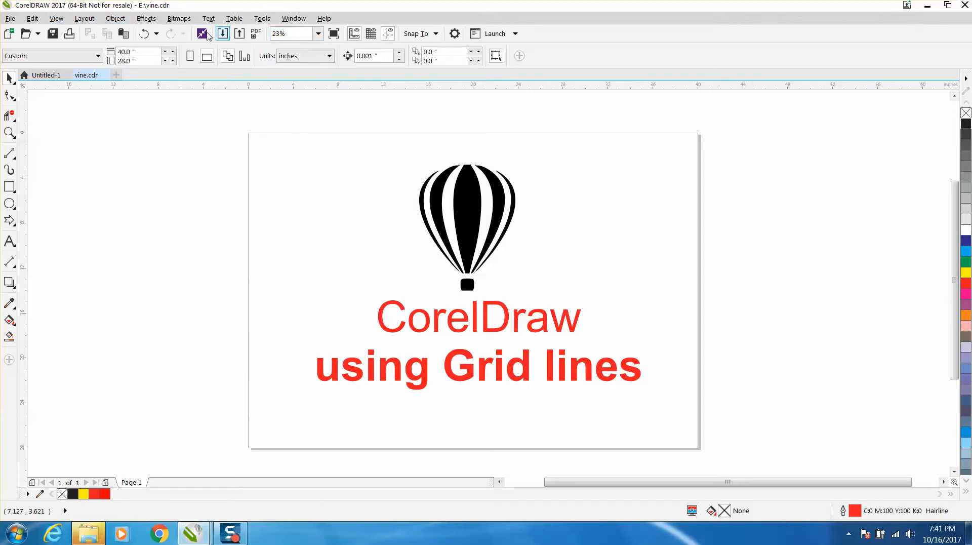
click(371, 33)
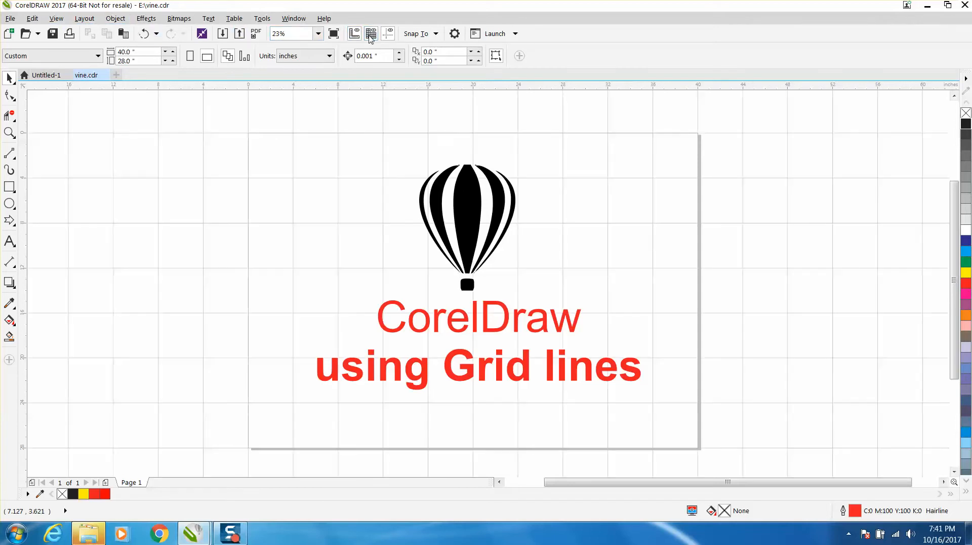
mouse_move(371, 33)
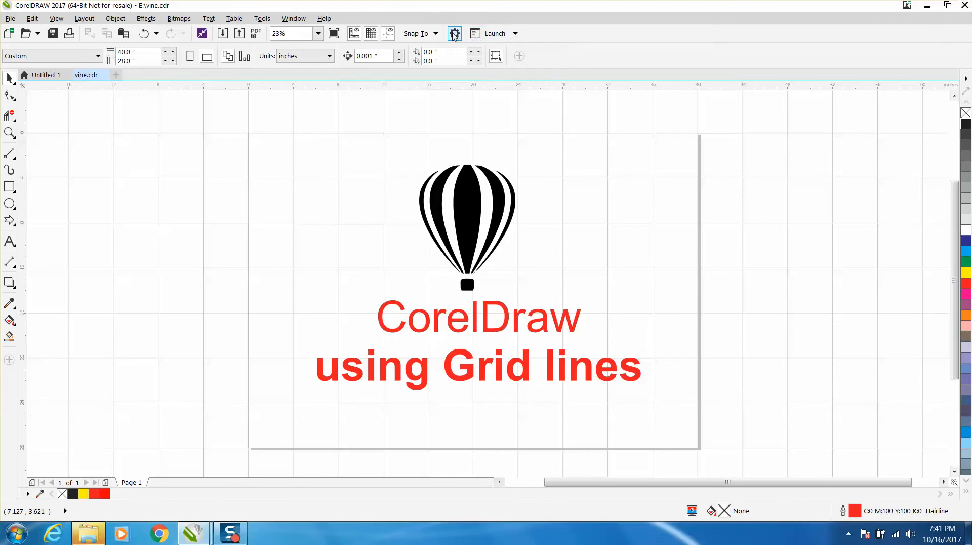
- Try a one-line-per-inch grid spacing, then set it back to 0.25 in the grid settings
click(455, 33)
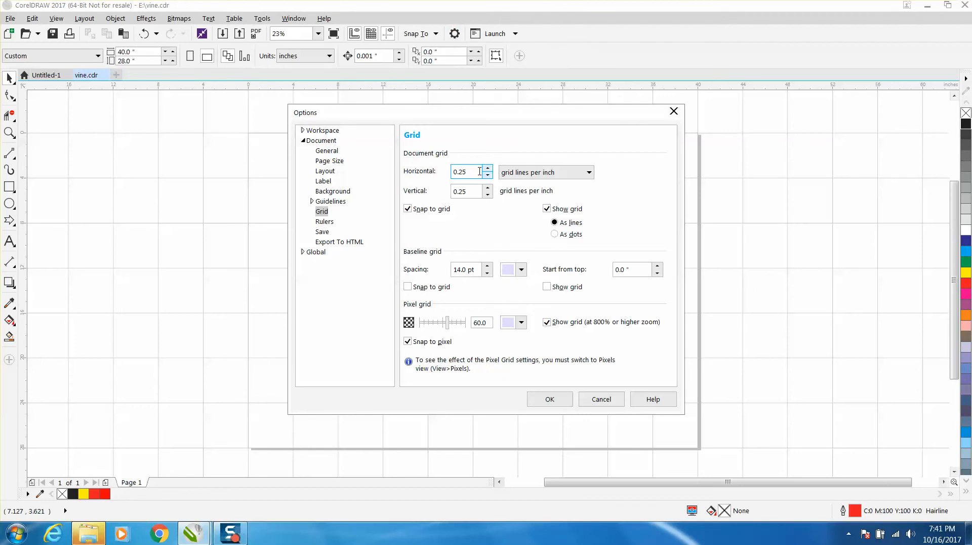
triple_click(465, 172)
text(1)
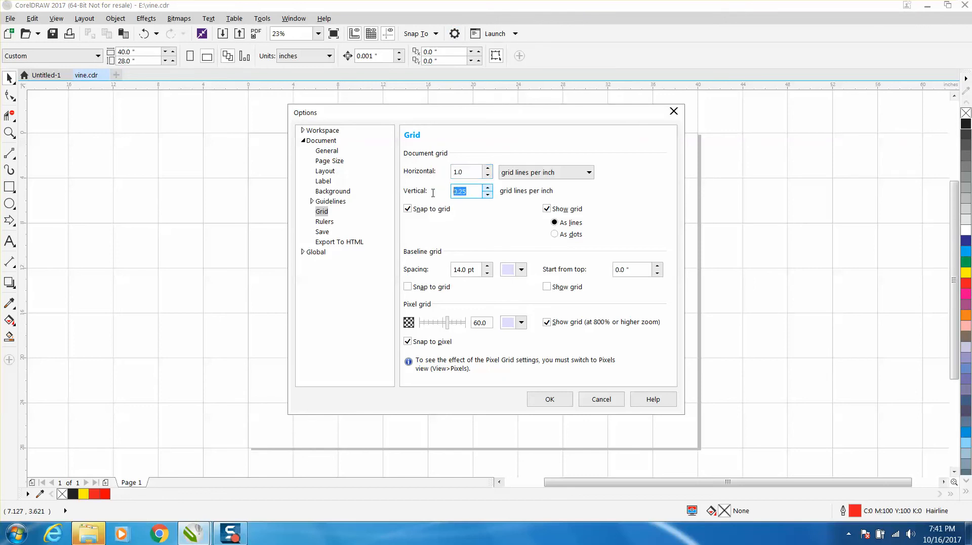
click(548, 399)
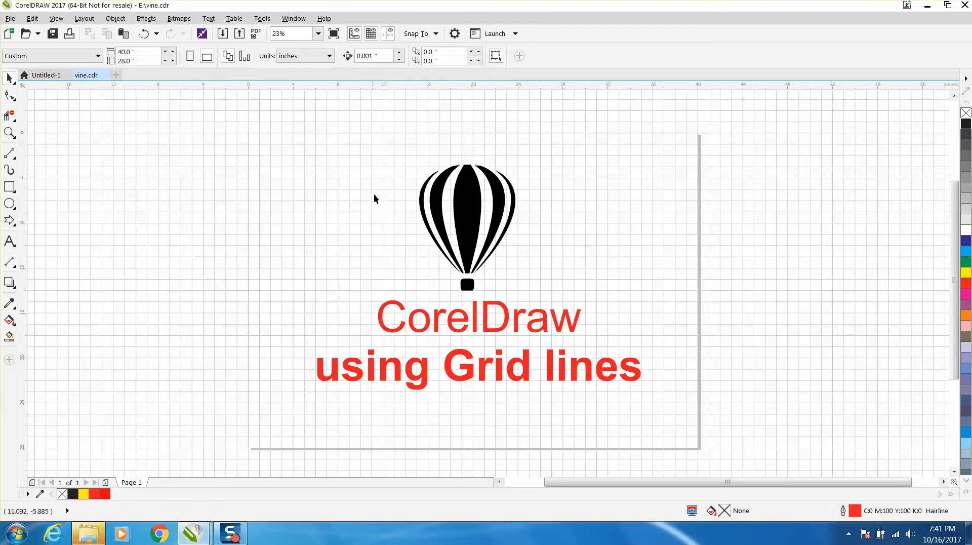
mouse_move(685, 147)
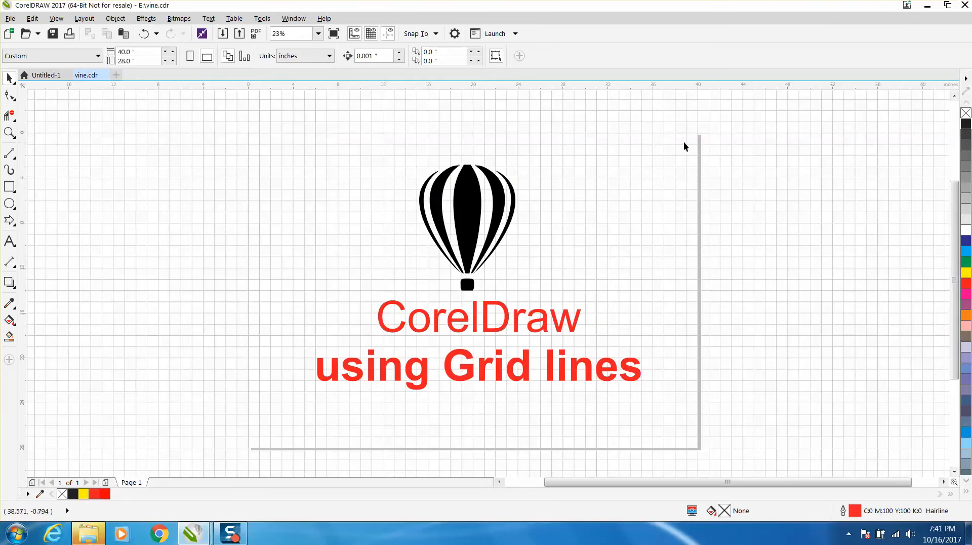
mouse_move(264, 431)
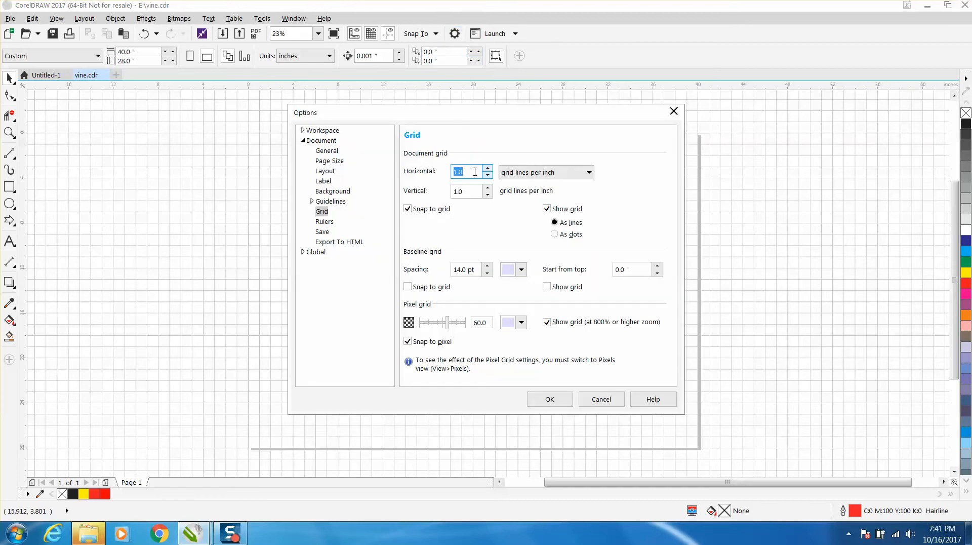
text(.25)
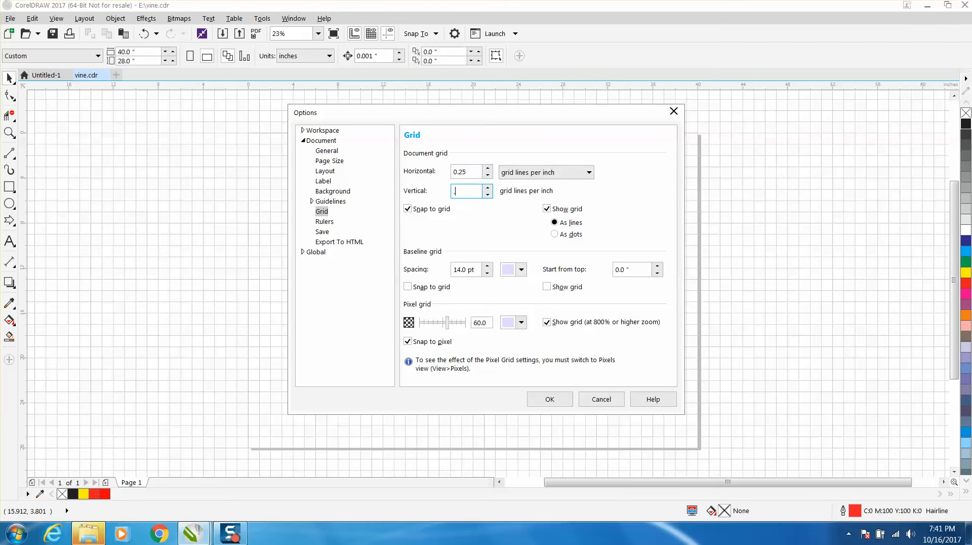
click(548, 400)
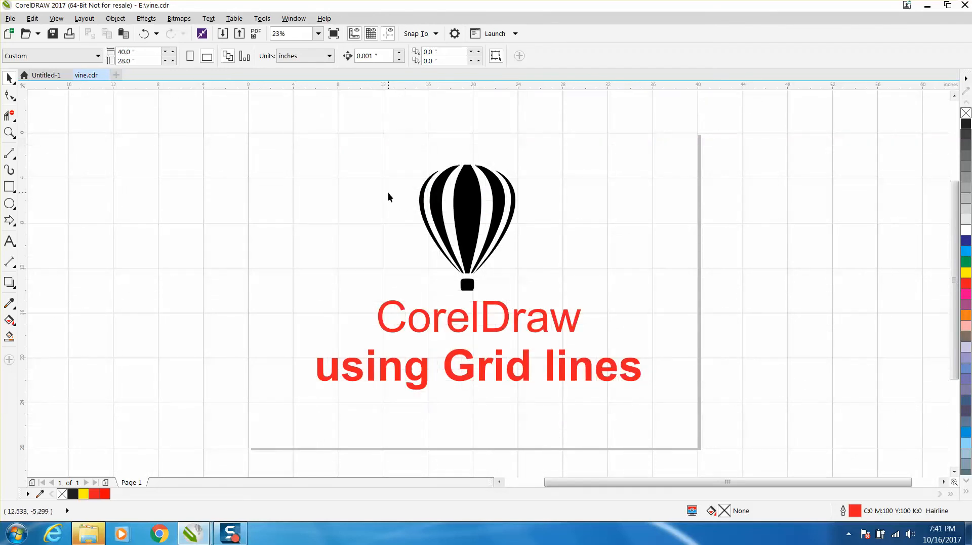
mouse_move(9, 153)
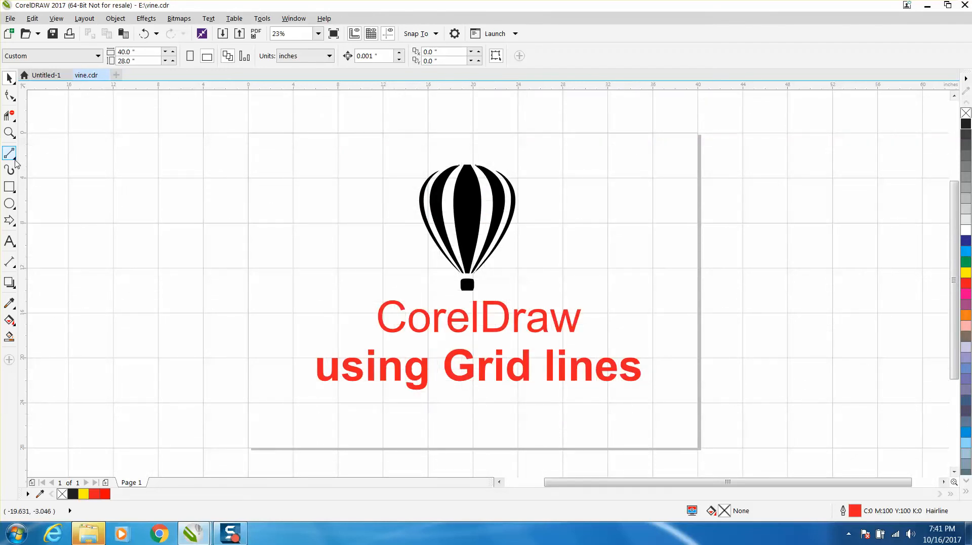
- Draw hexagon corners snapped to grid points beside the balloon and reach the Snap To list
click(10, 154)
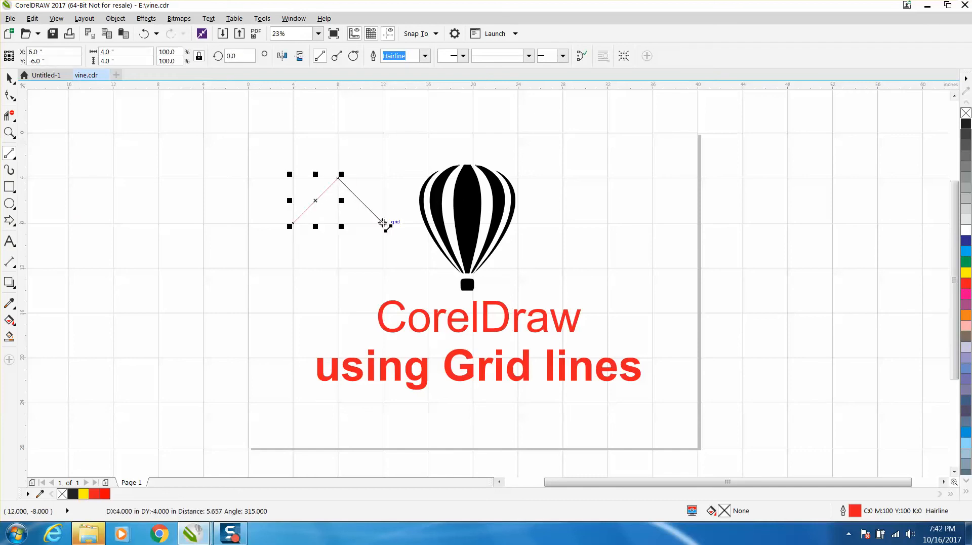
click(383, 270)
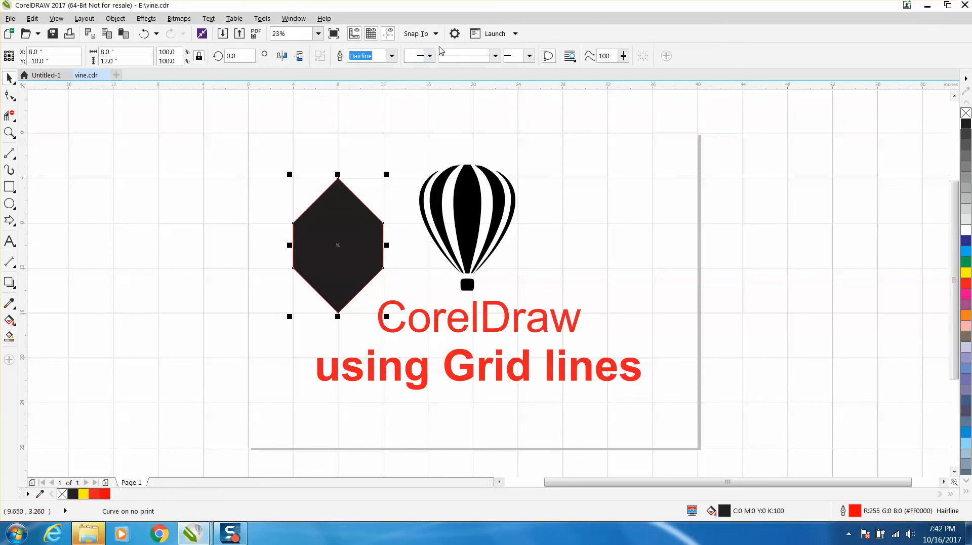
click(436, 33)
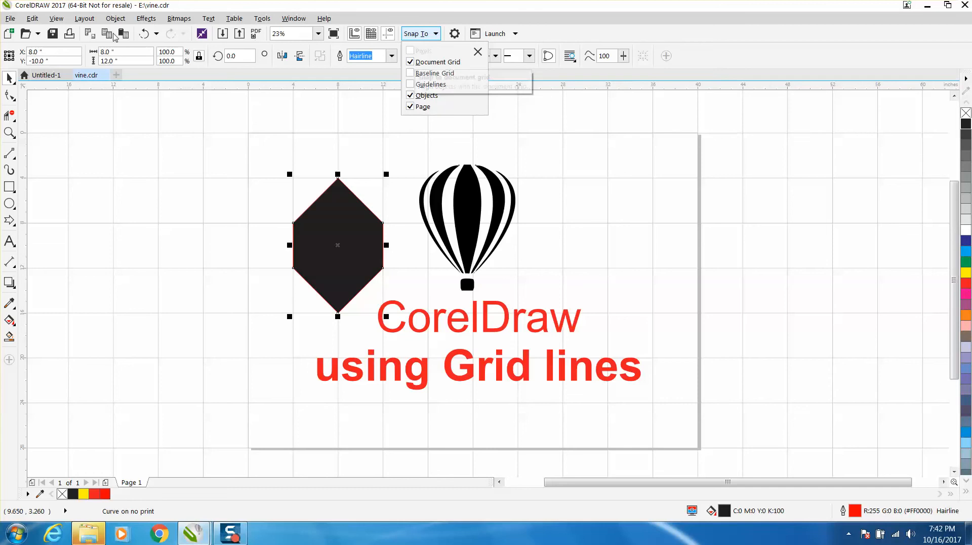
mouse_move(42, 20)
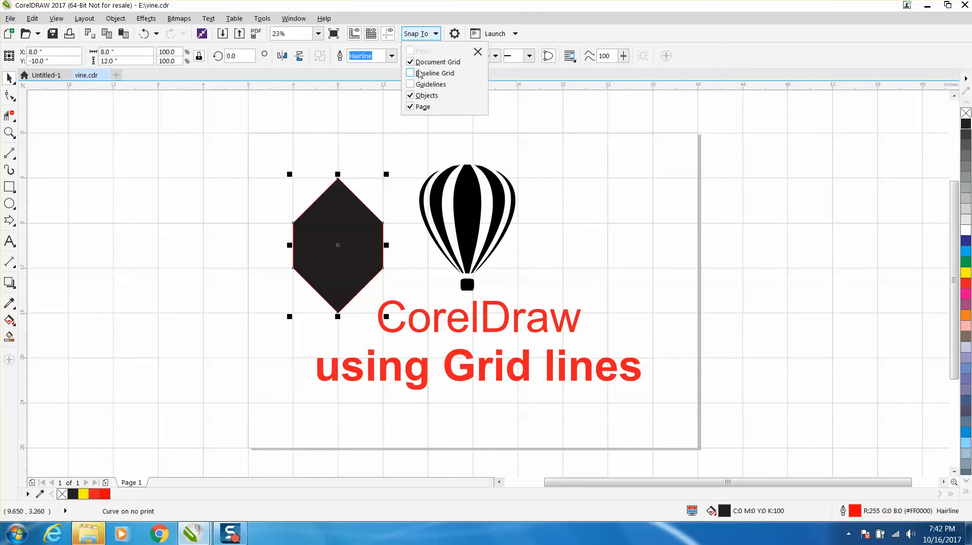
mouse_move(436, 61)
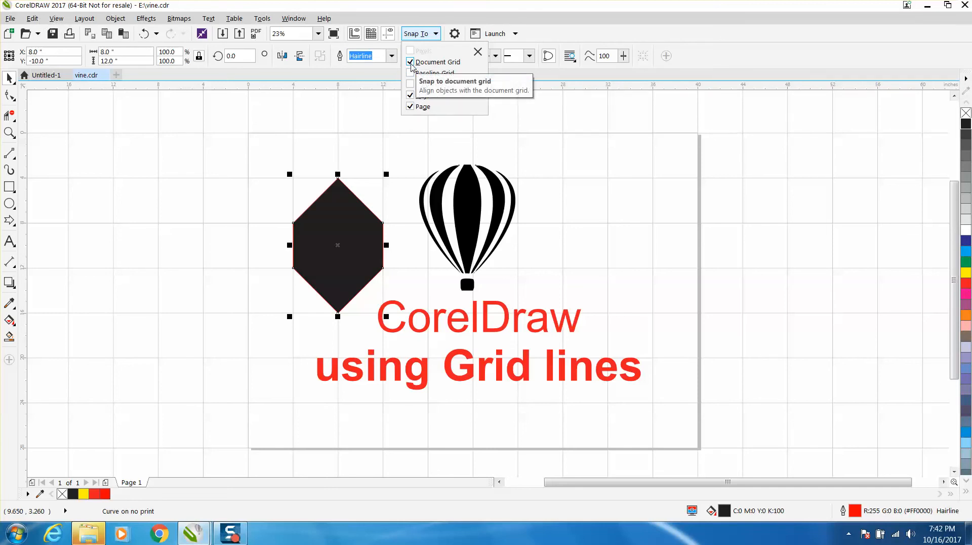
click(435, 62)
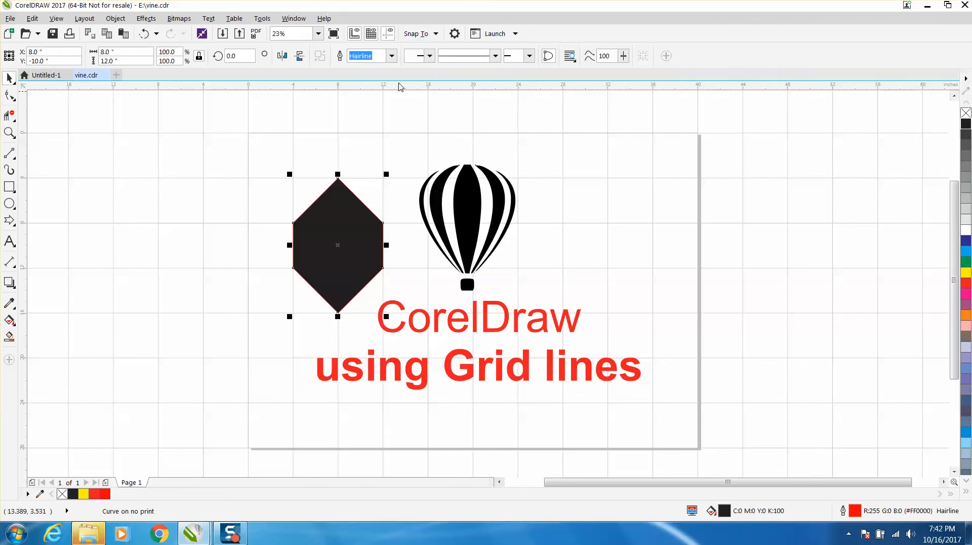
click(372, 33)
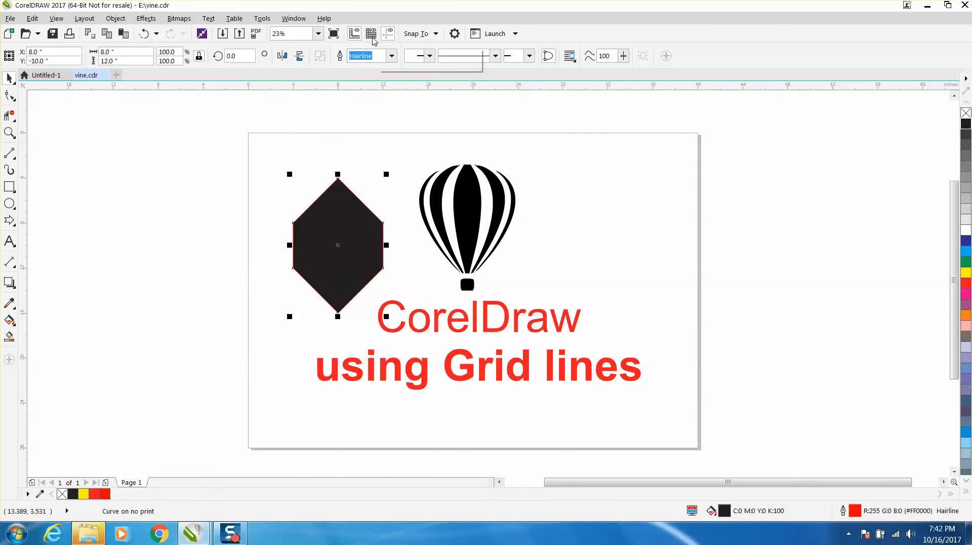
click(371, 34)
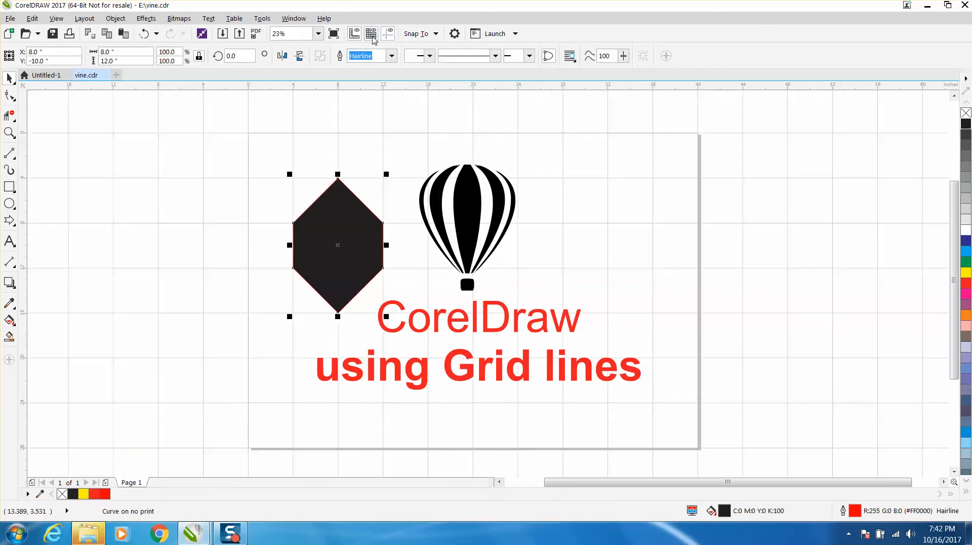
- Switch the document grid to show as dots in Options > Document > Grid
click(455, 33)
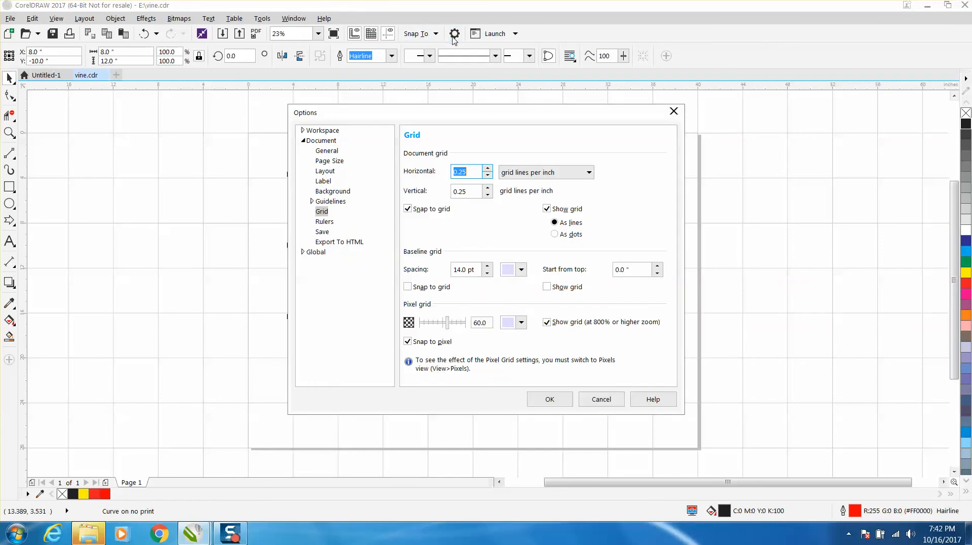
mouse_move(544, 221)
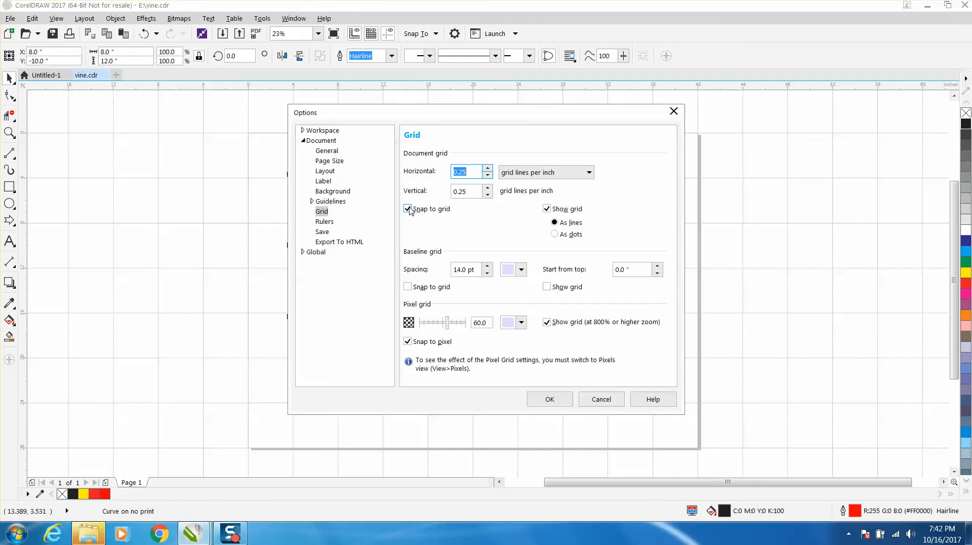
click(408, 209)
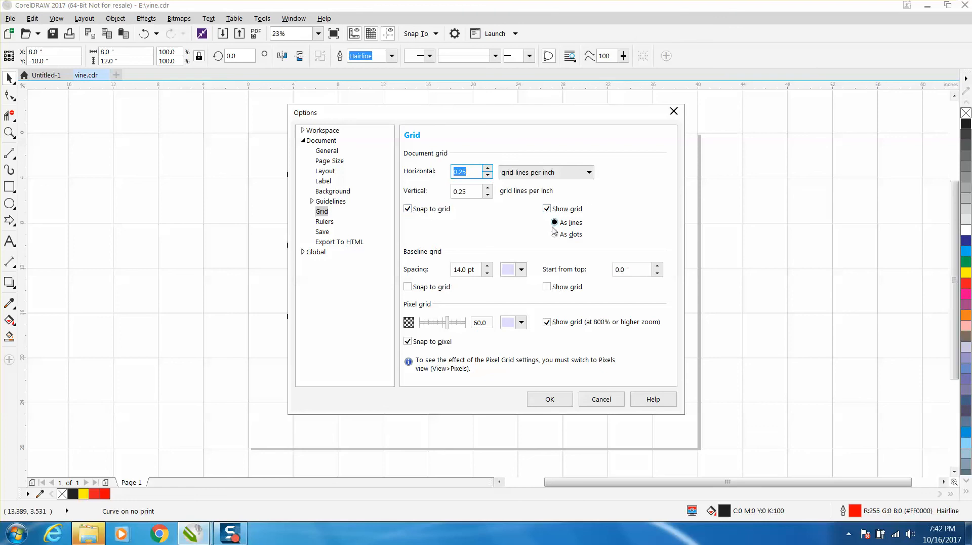
click(554, 234)
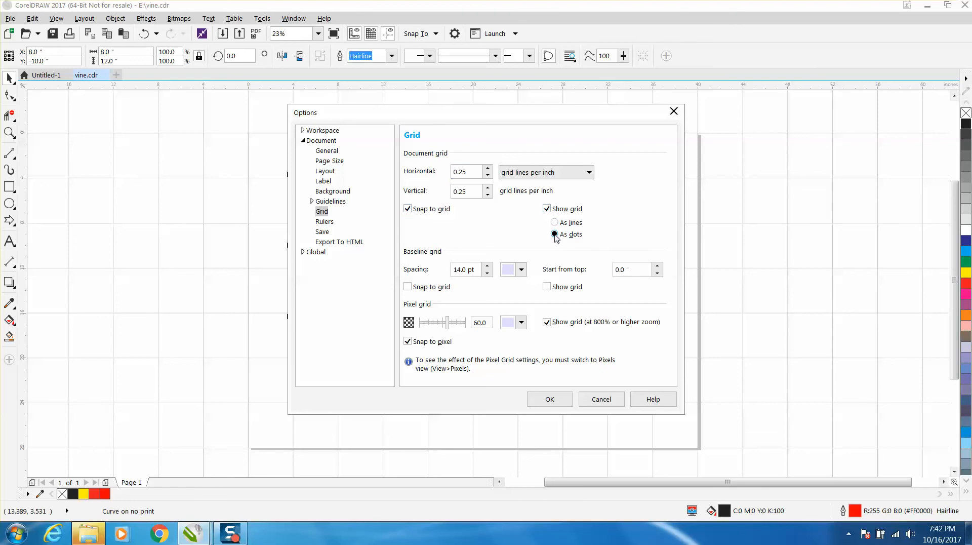
click(549, 399)
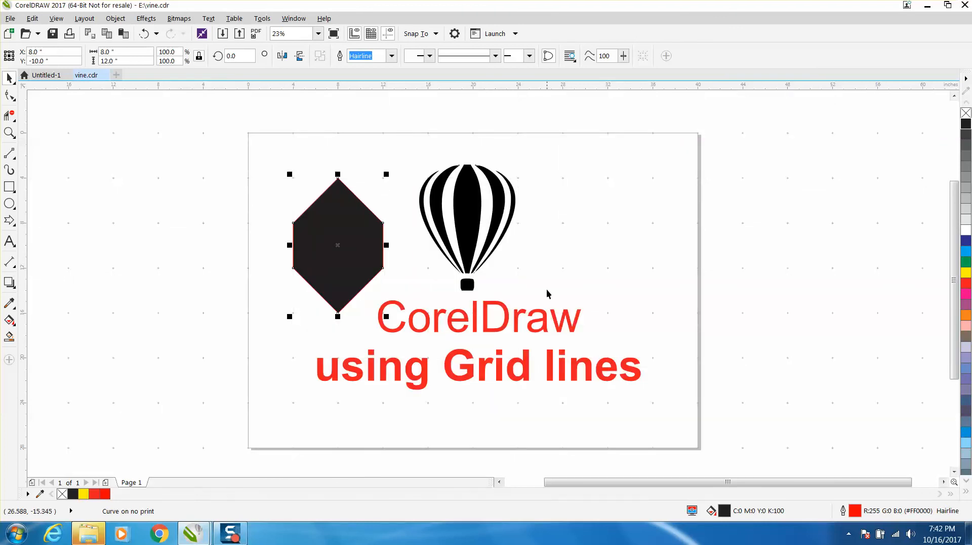
mouse_move(563, 184)
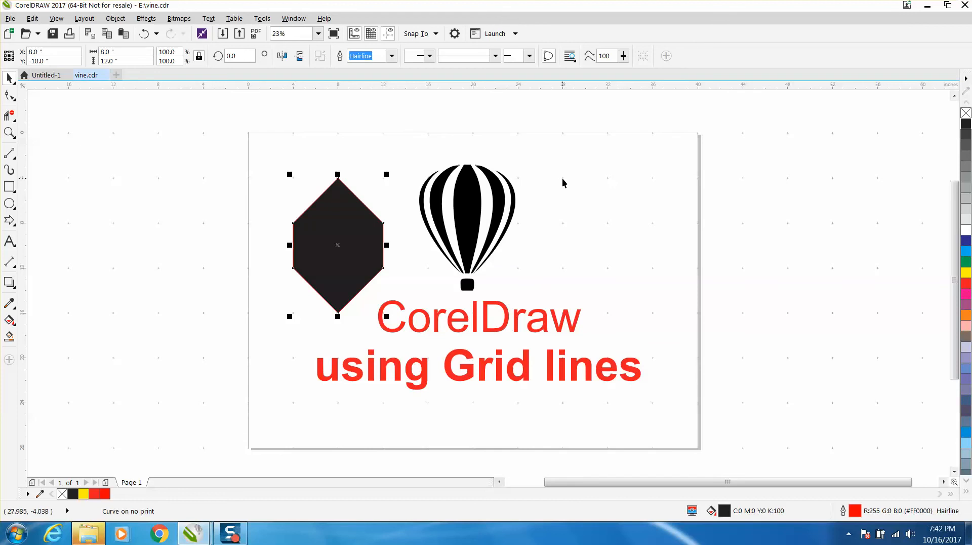
click(10, 133)
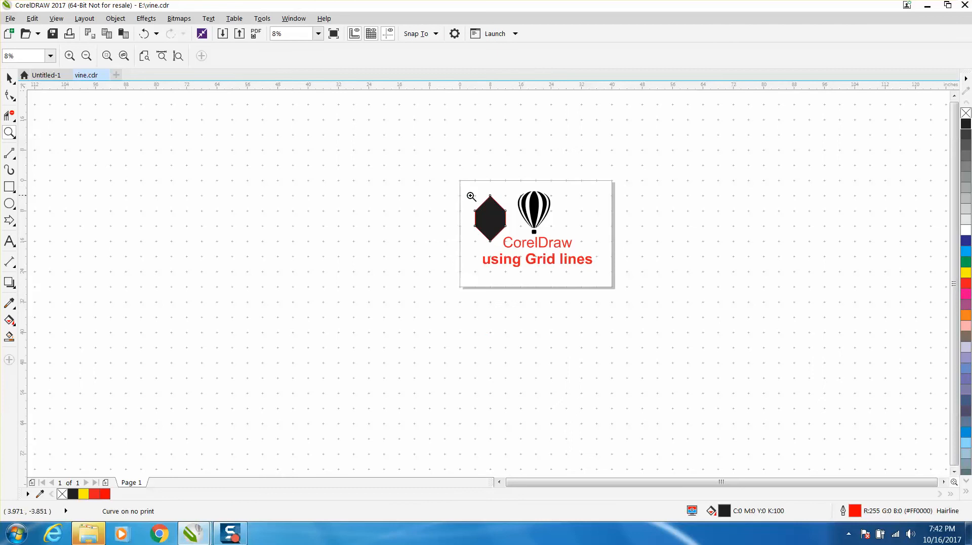
mouse_move(464, 181)
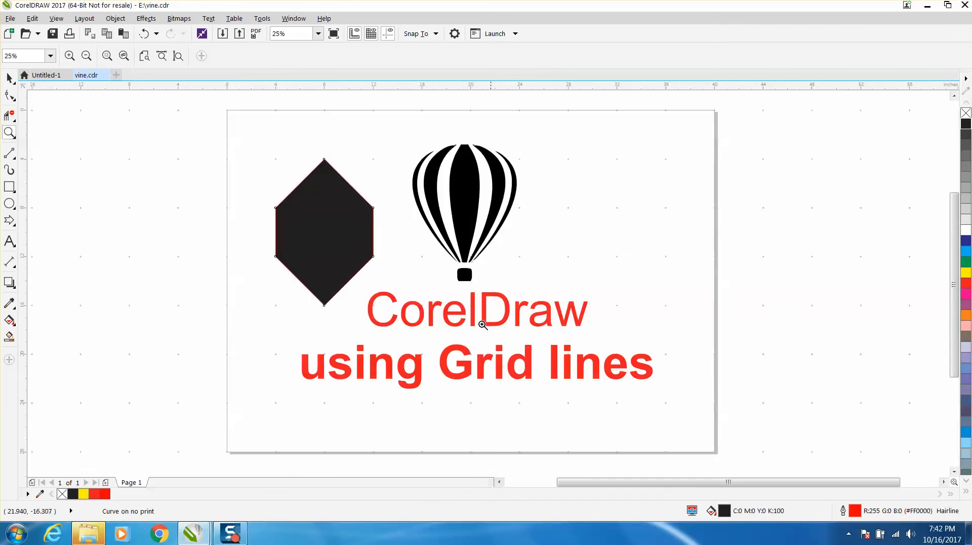
mouse_move(453, 350)
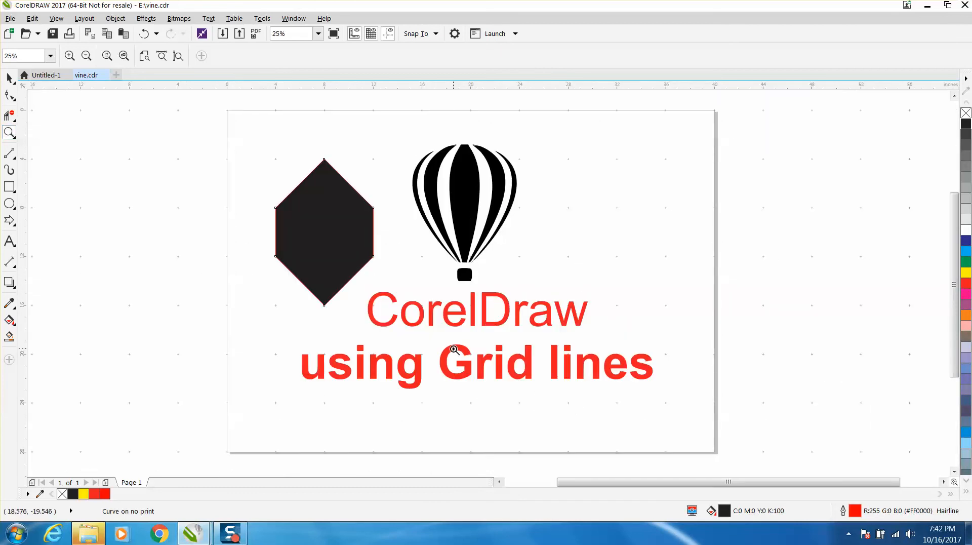